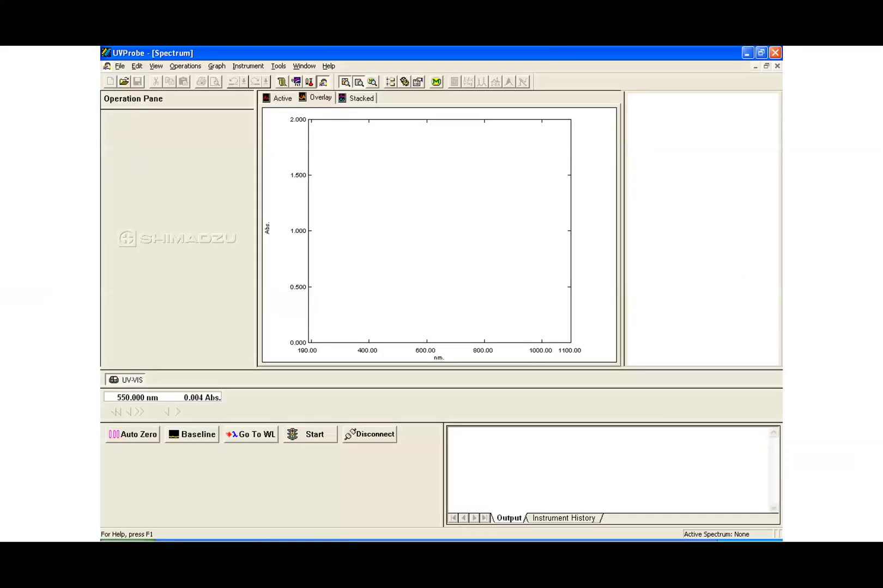
pyautogui.moveTo(62, 108)
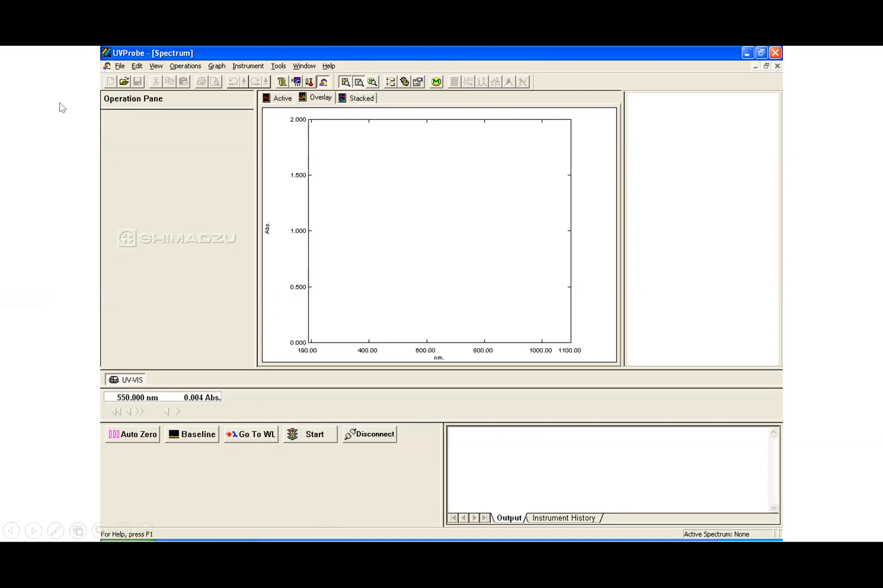
pyautogui.moveTo(72, 285)
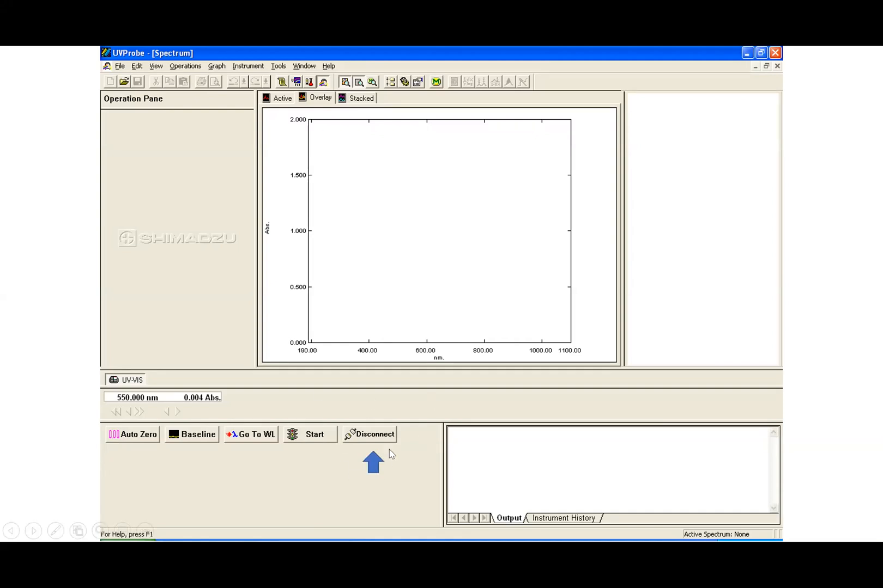
pyautogui.moveTo(388, 452)
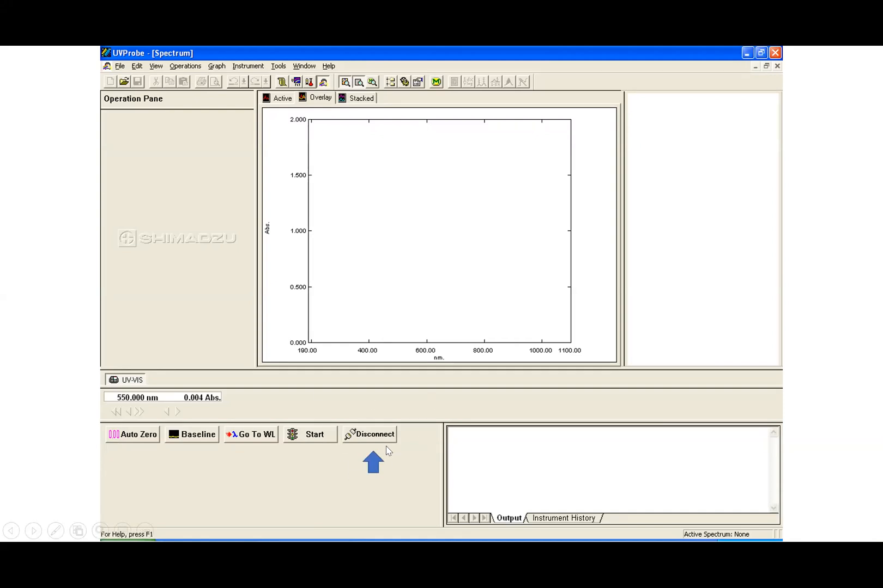
pyautogui.moveTo(391, 469)
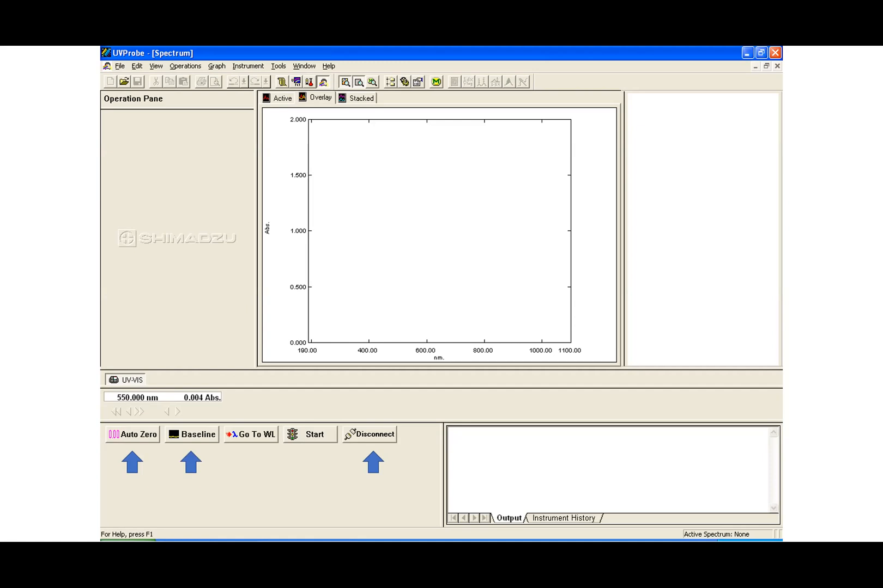
pyautogui.moveTo(365, 395)
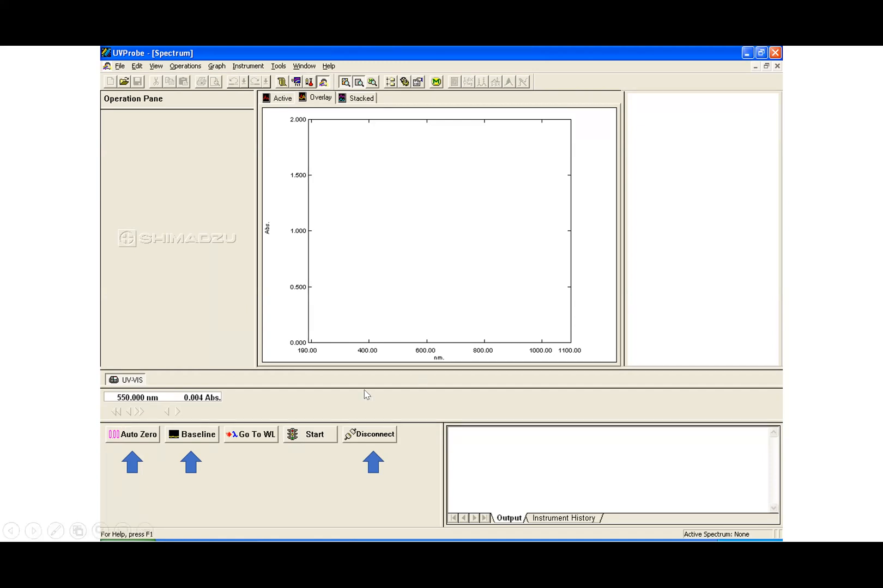
pyautogui.moveTo(585, 332)
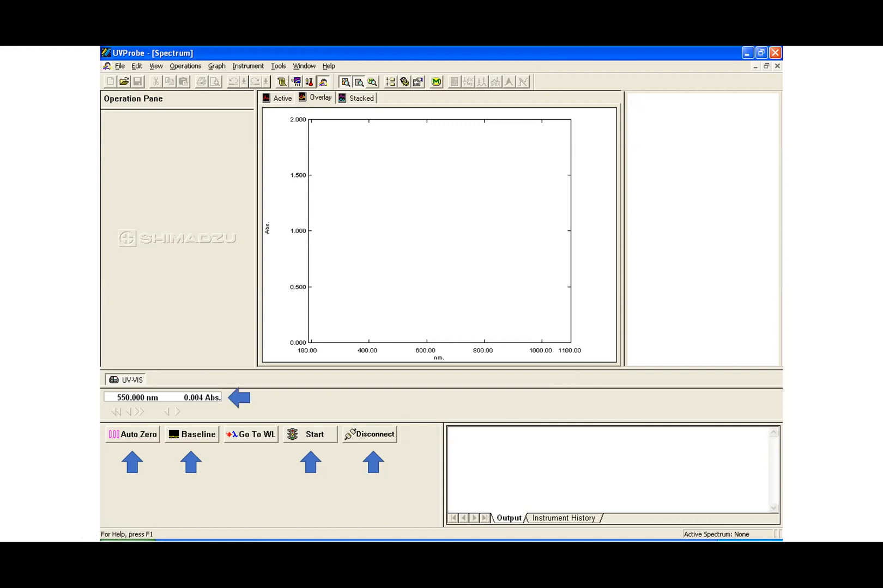
pyautogui.moveTo(240, 412)
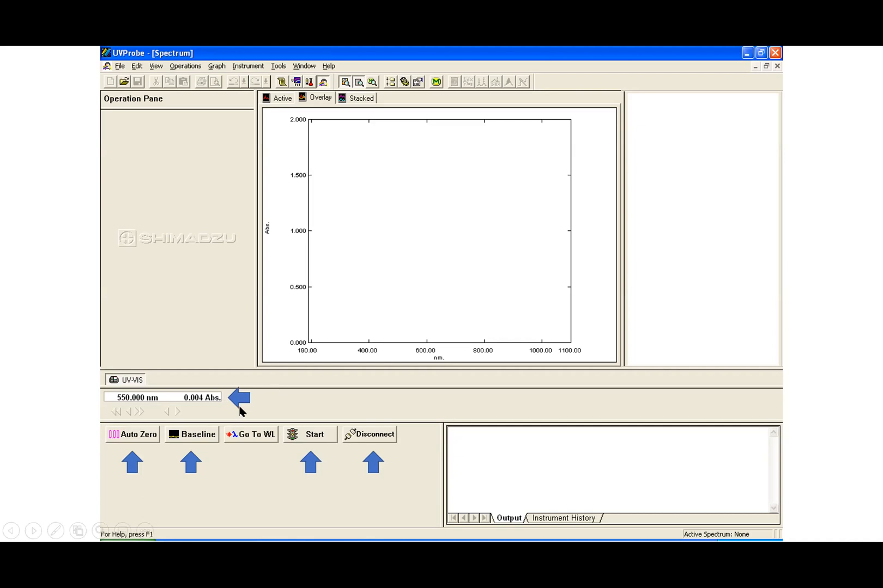
pyautogui.moveTo(252, 399)
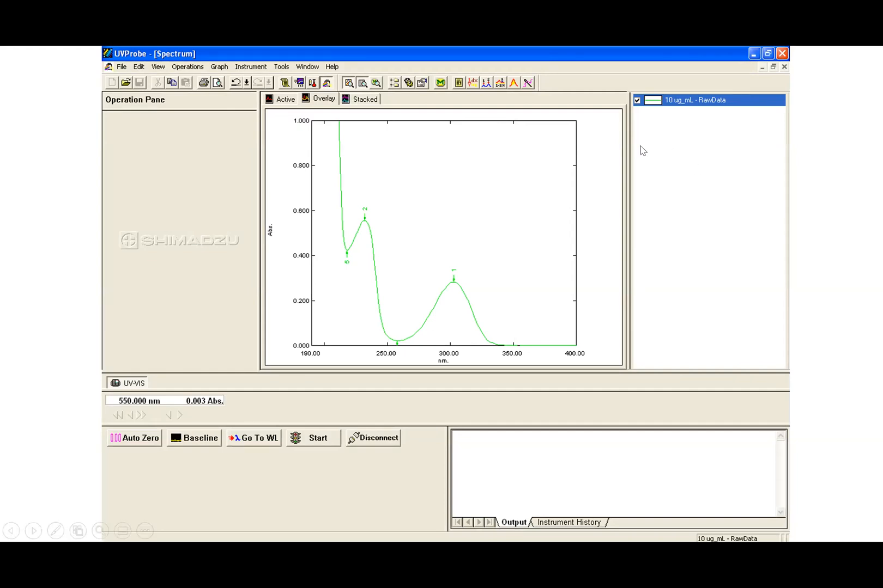
pyautogui.moveTo(590, 358)
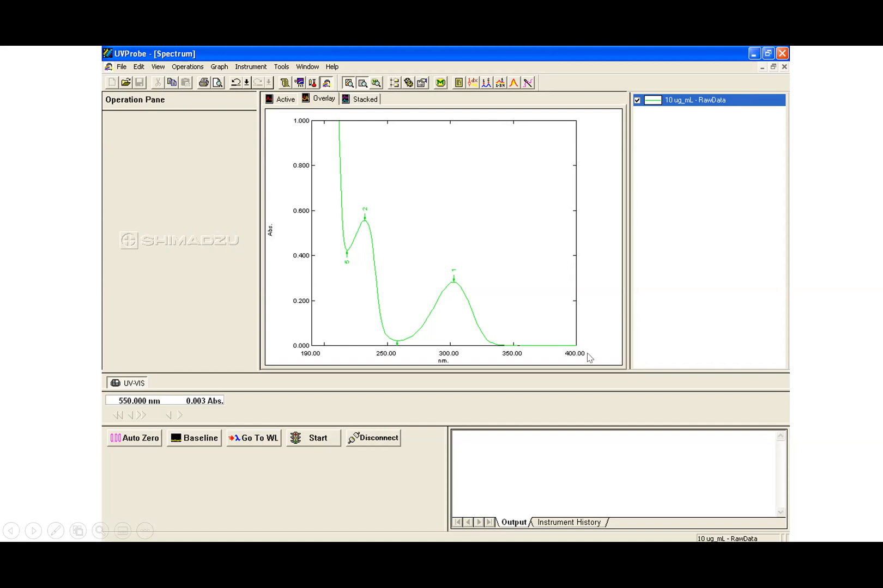
pyautogui.moveTo(459, 301)
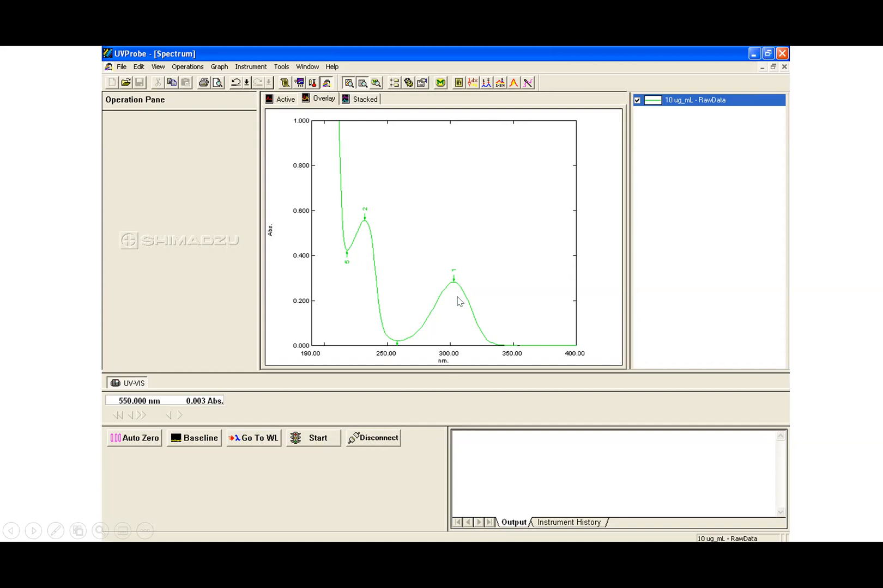
pyautogui.moveTo(454, 342)
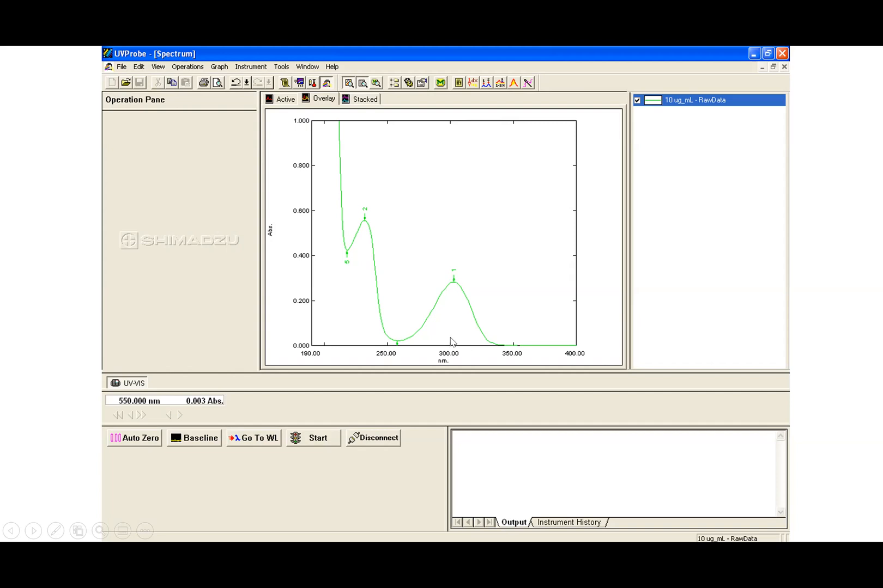
pyautogui.moveTo(366, 349)
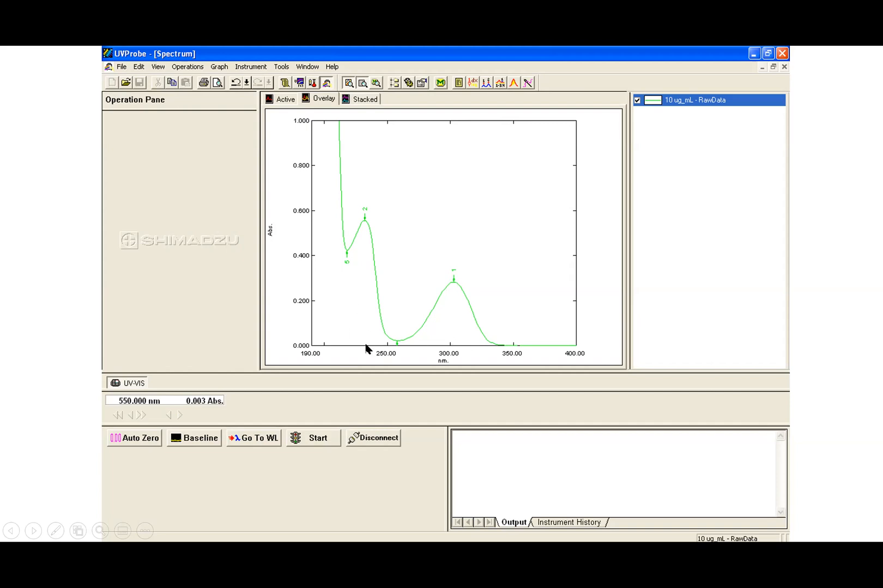
pyautogui.moveTo(518, 348)
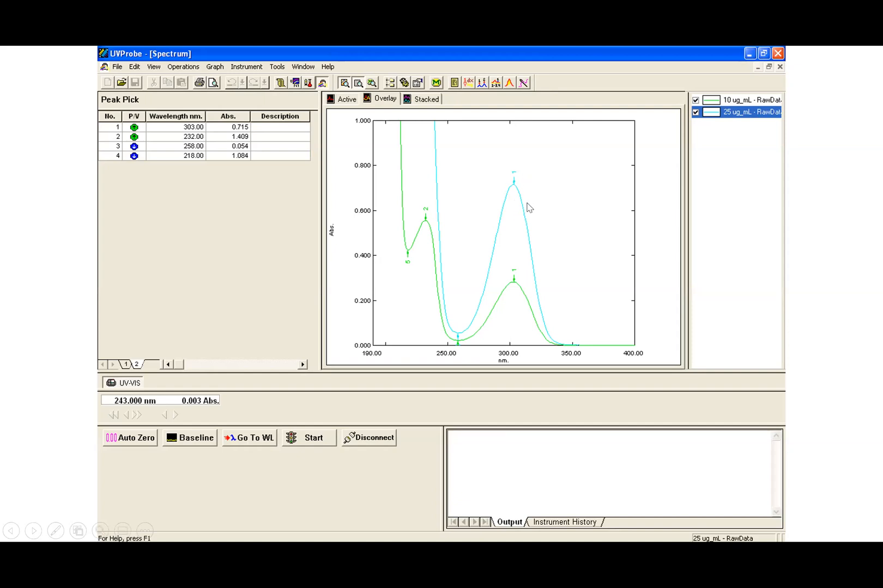
pyautogui.moveTo(742, 140)
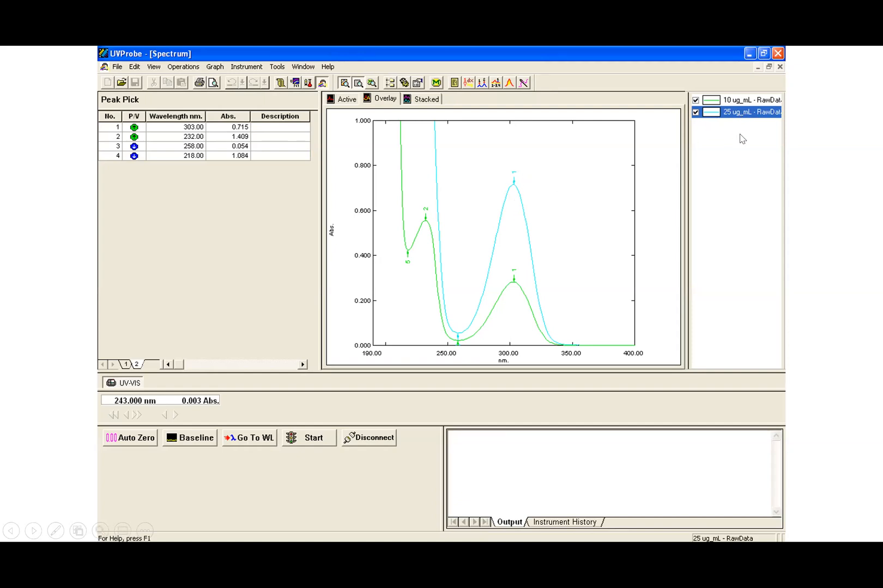
pyautogui.moveTo(472, 284)
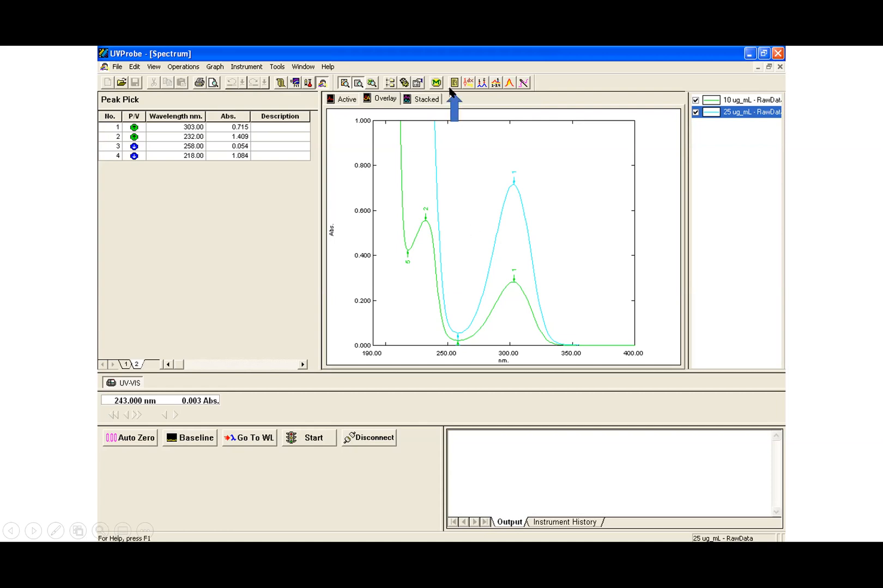
pyautogui.moveTo(219, 202)
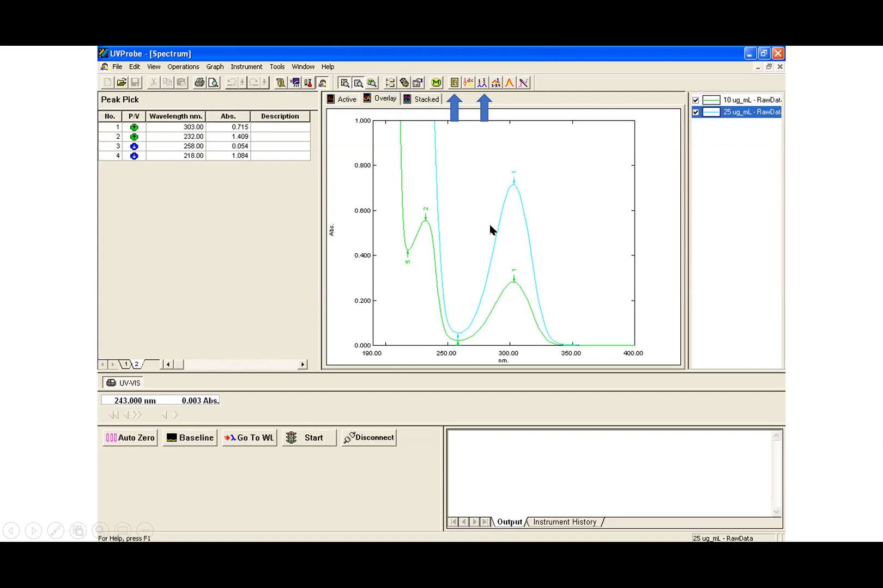
pyautogui.moveTo(505, 242)
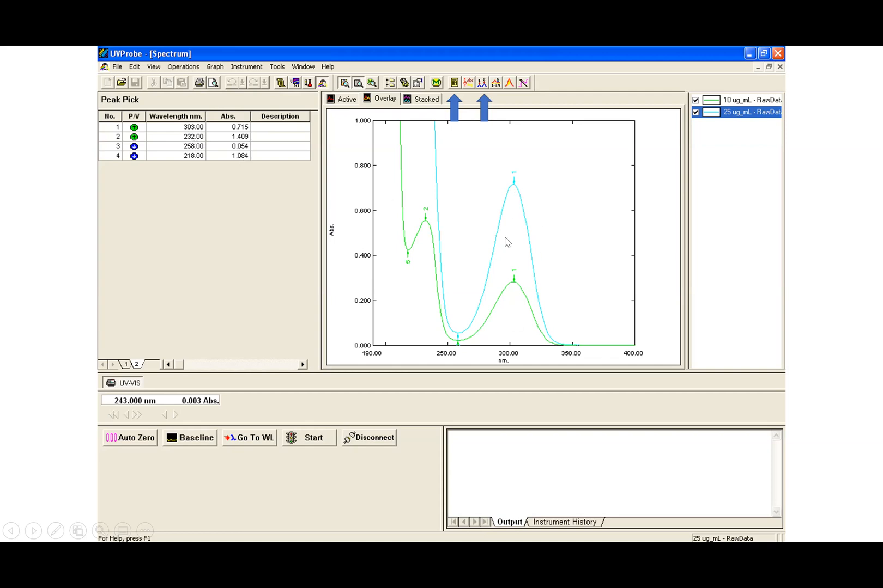
pyautogui.moveTo(439, 233)
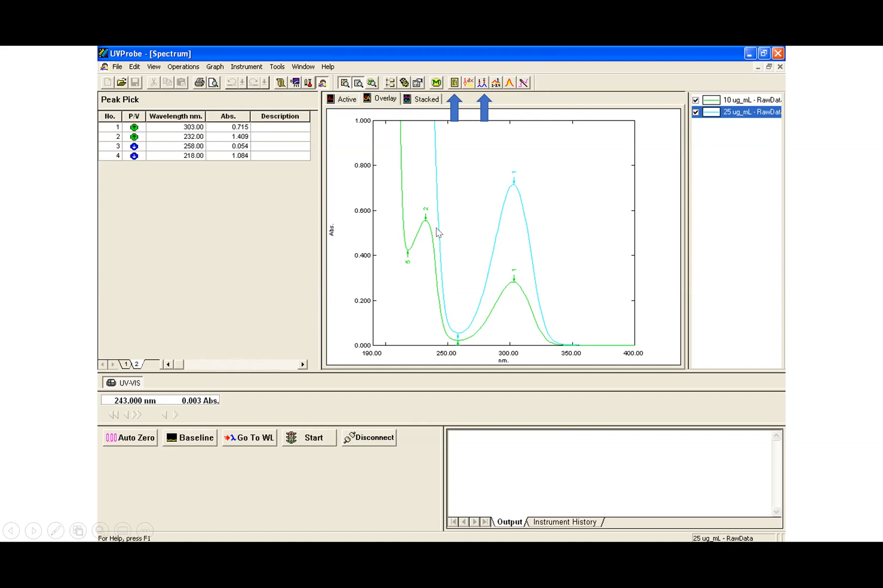
pyautogui.moveTo(444, 232)
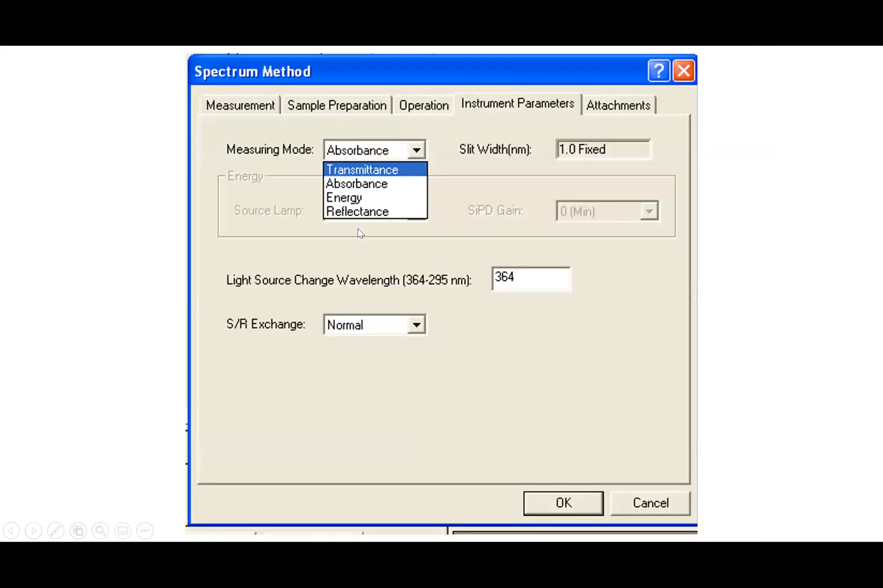
pyautogui.moveTo(419, 187)
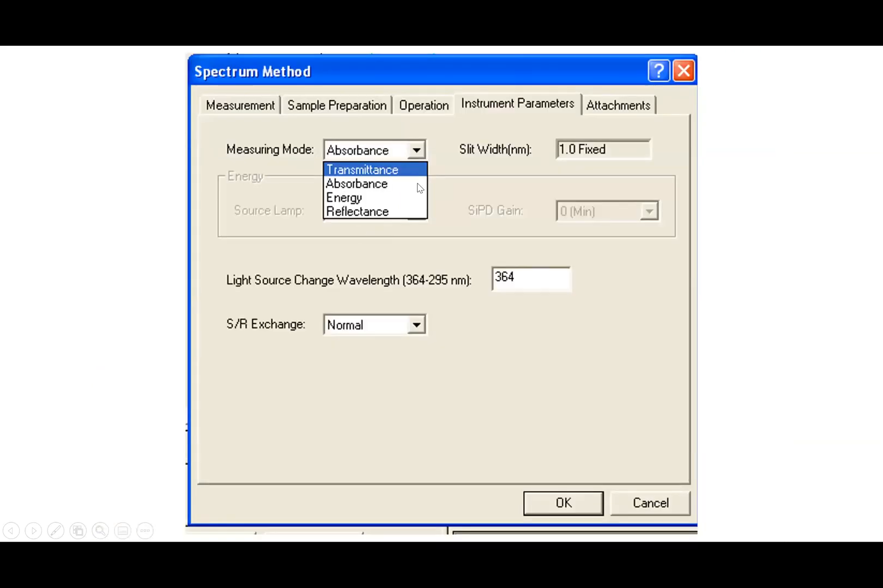
pyautogui.moveTo(384, 206)
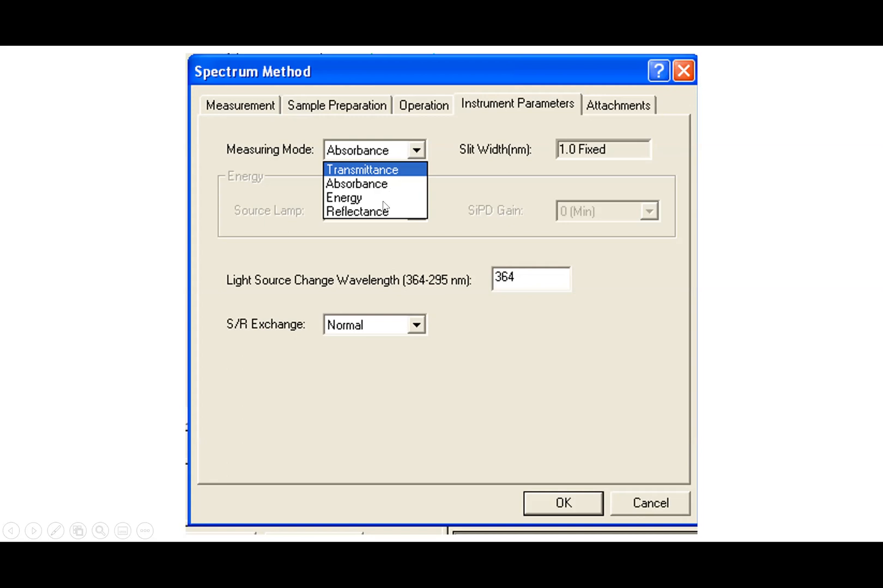
pyautogui.moveTo(449, 199)
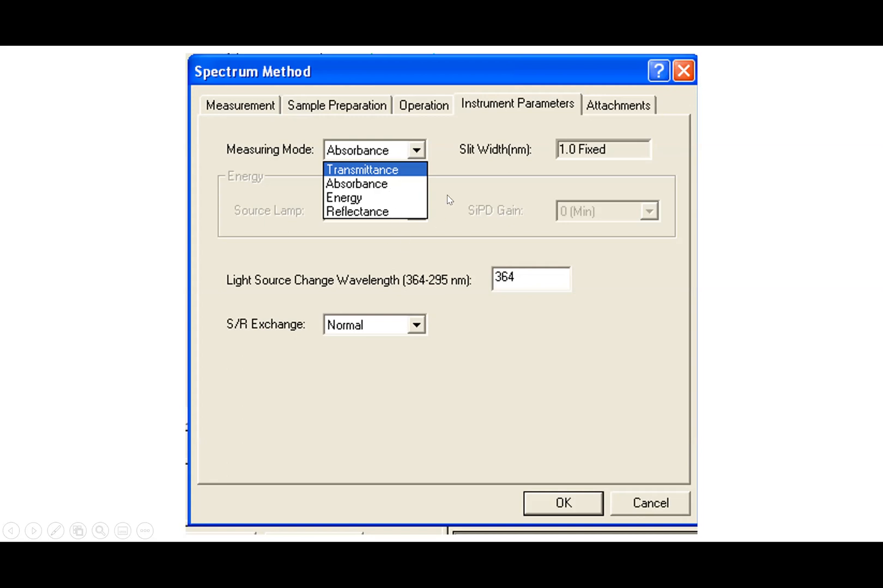
pyautogui.moveTo(454, 156)
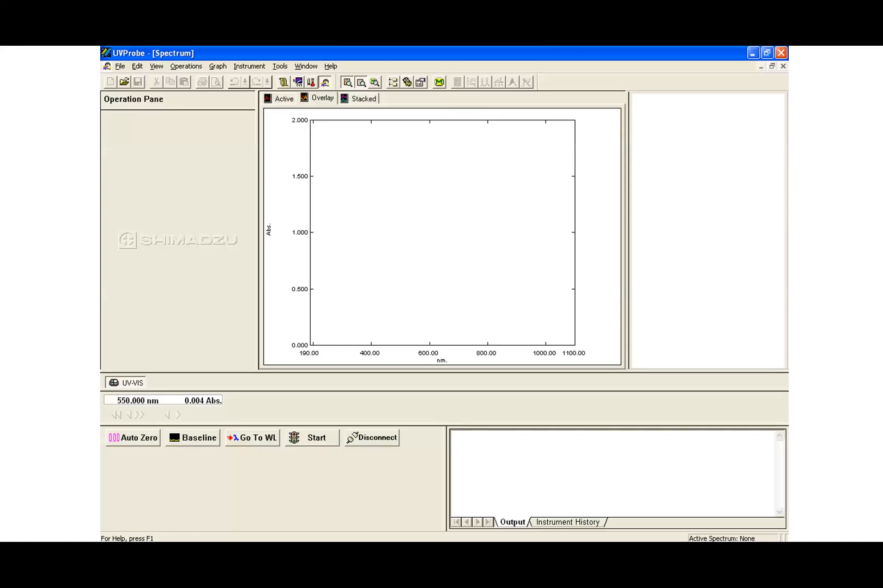
pyautogui.moveTo(748, 287)
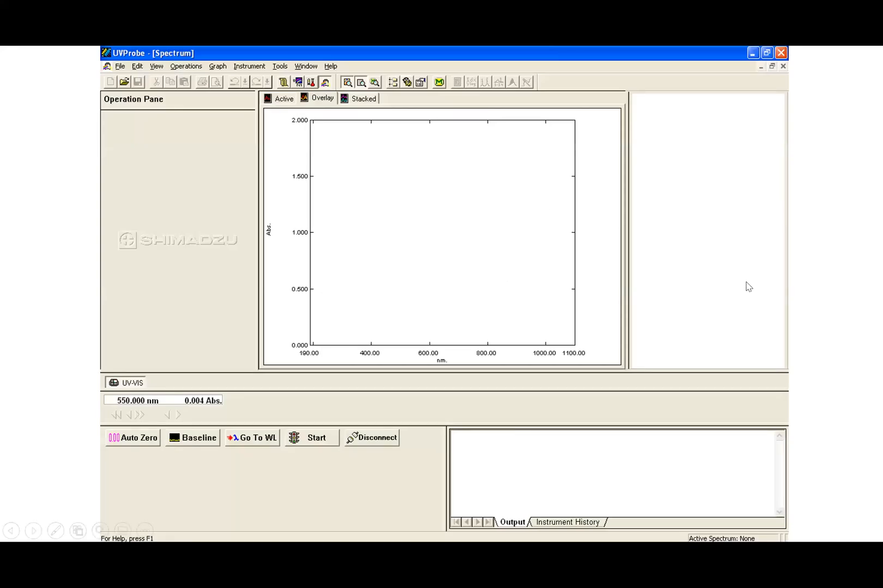
pyautogui.moveTo(395, 215)
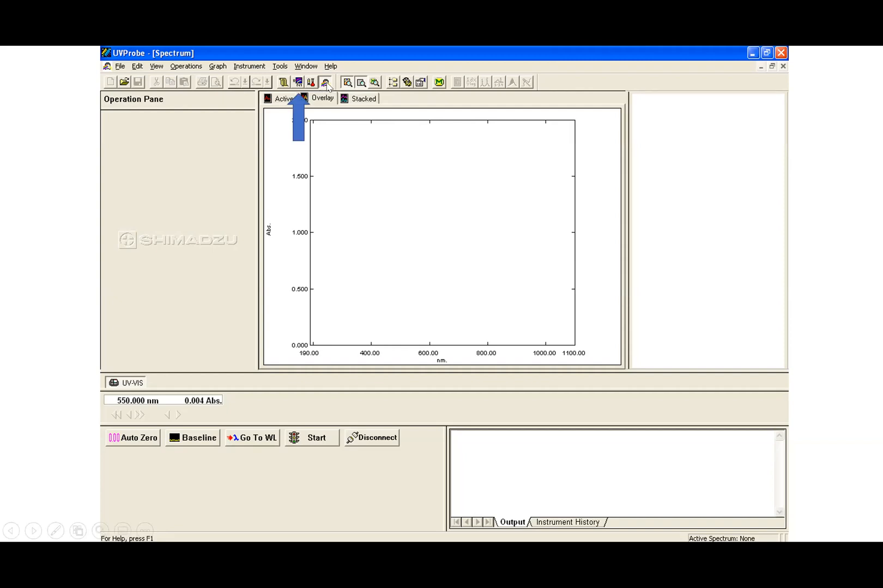
pyautogui.moveTo(305, 101)
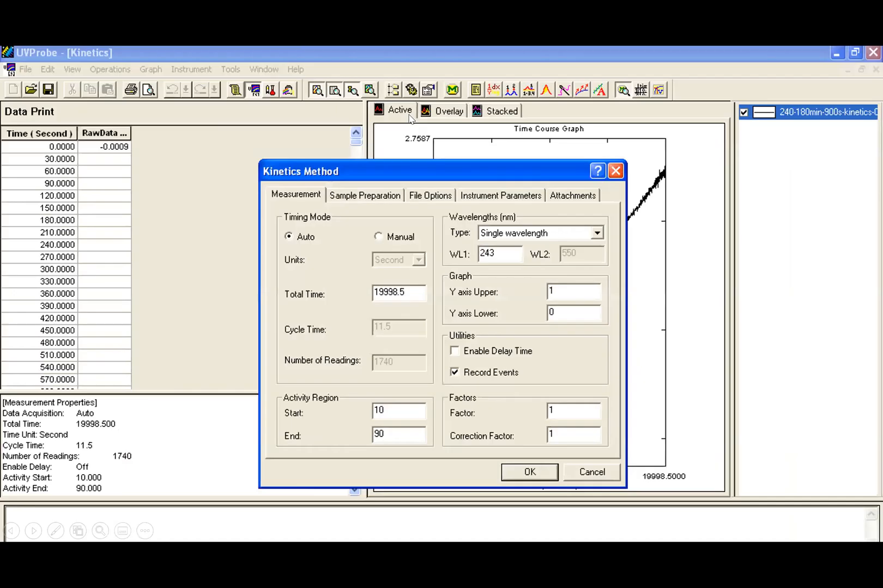
pyautogui.moveTo(567, 378)
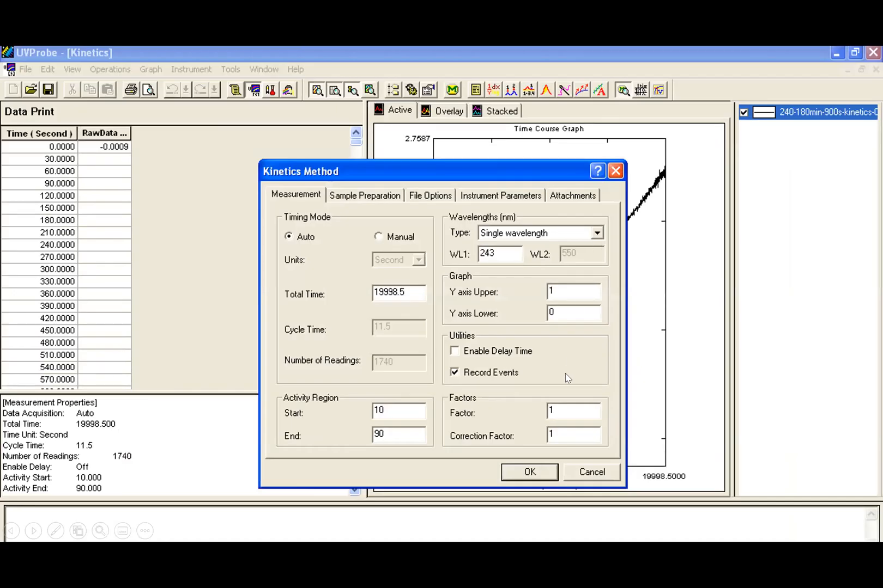
pyautogui.moveTo(499, 401)
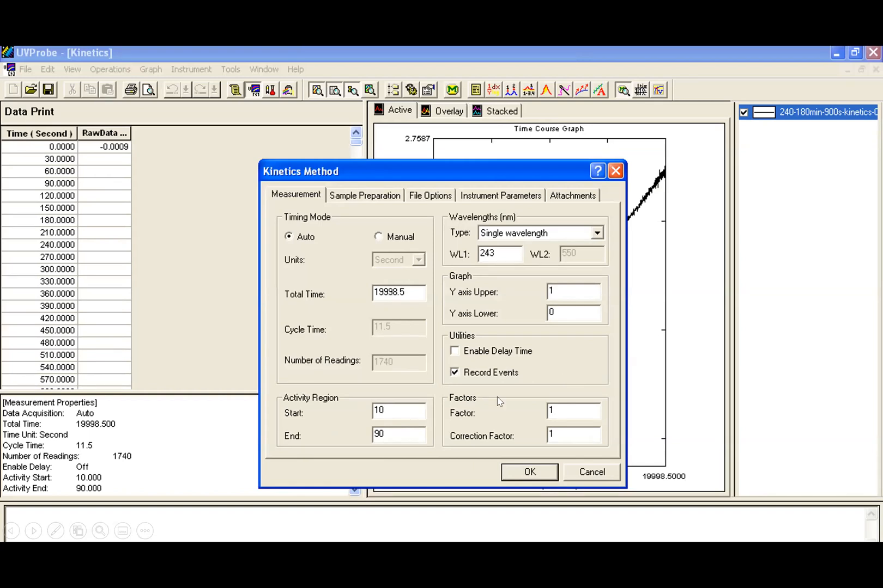
pyautogui.moveTo(370, 276)
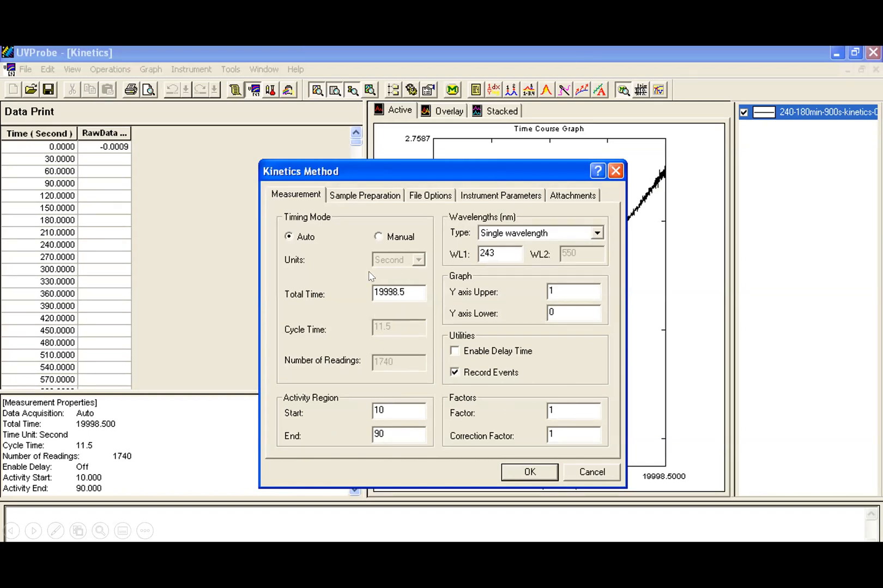
pyautogui.moveTo(396, 304)
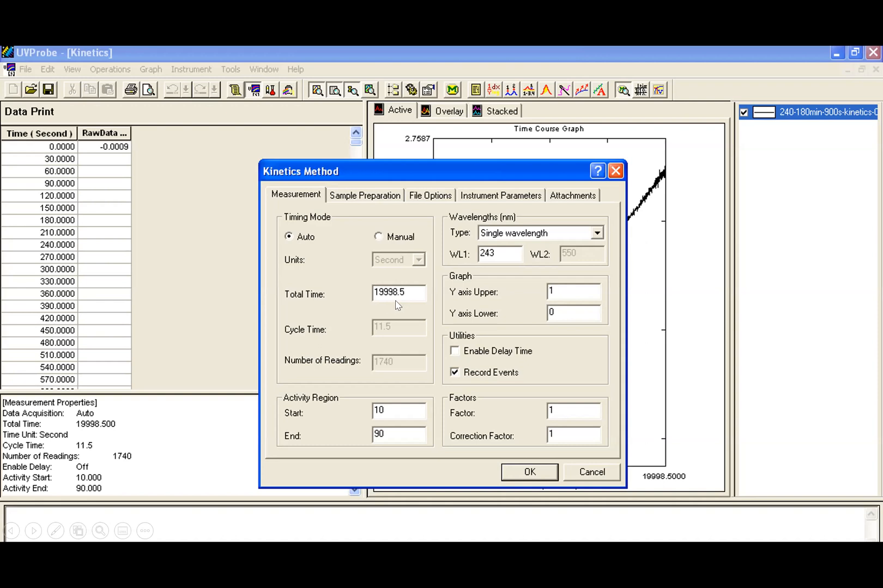
pyautogui.moveTo(384, 341)
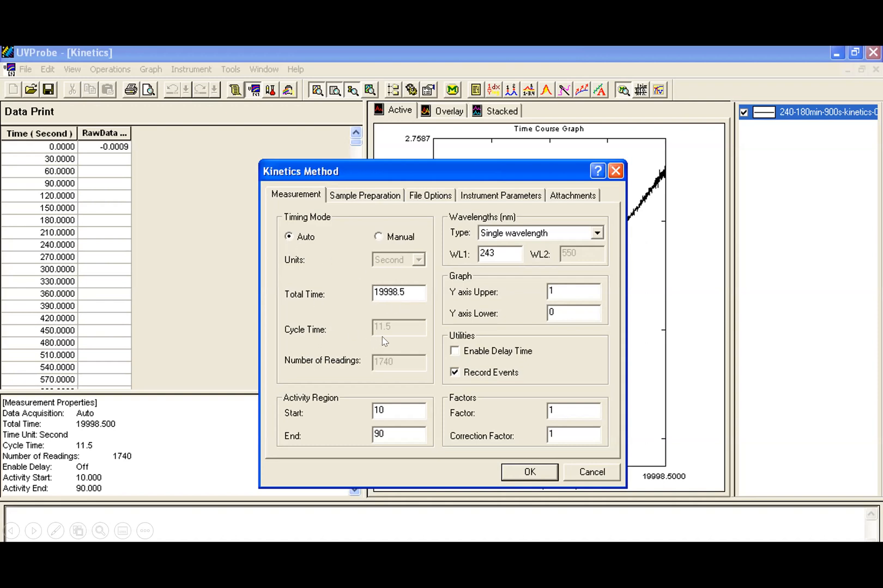
pyautogui.moveTo(352, 363)
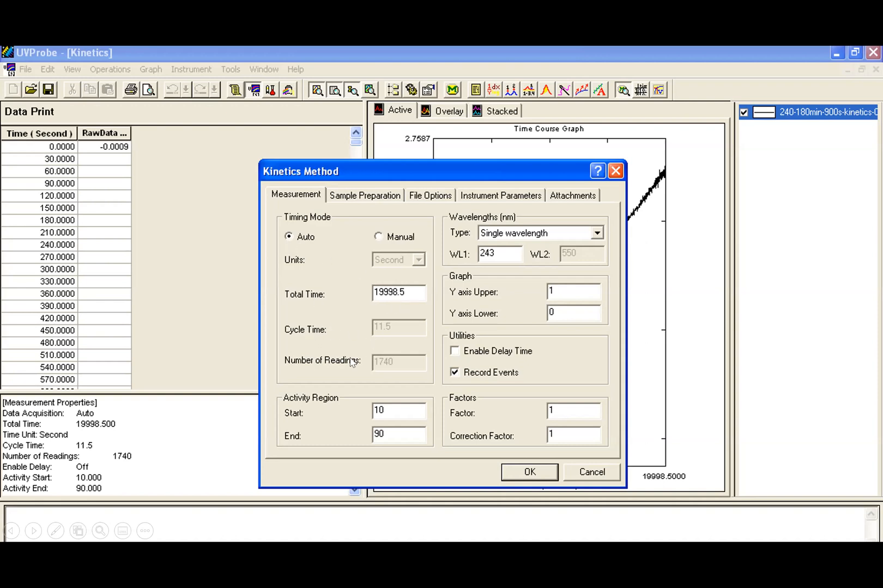
pyautogui.moveTo(403, 266)
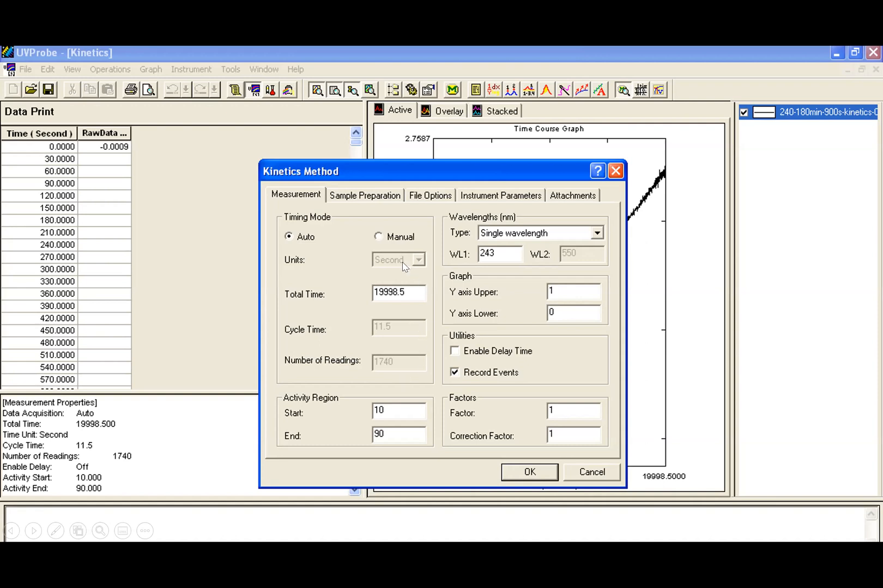
pyautogui.moveTo(392, 339)
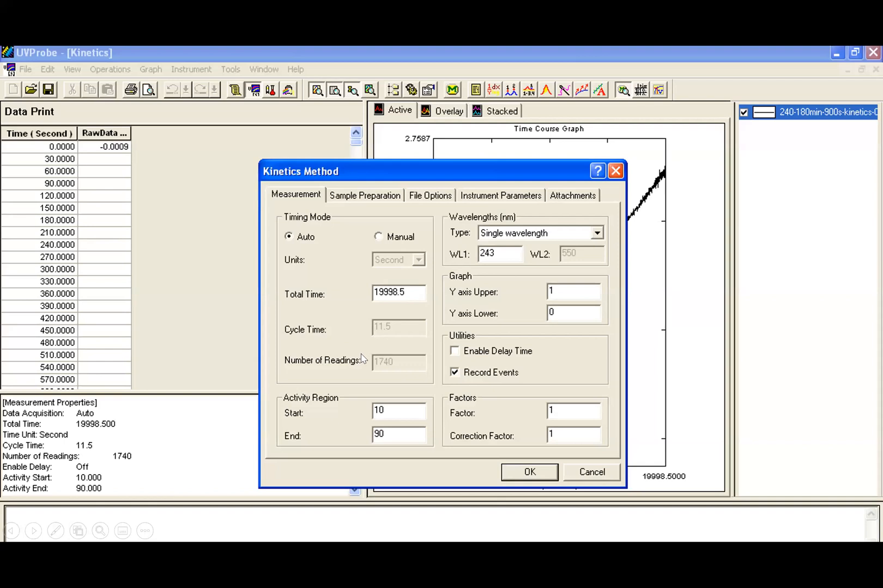
pyautogui.moveTo(485, 367)
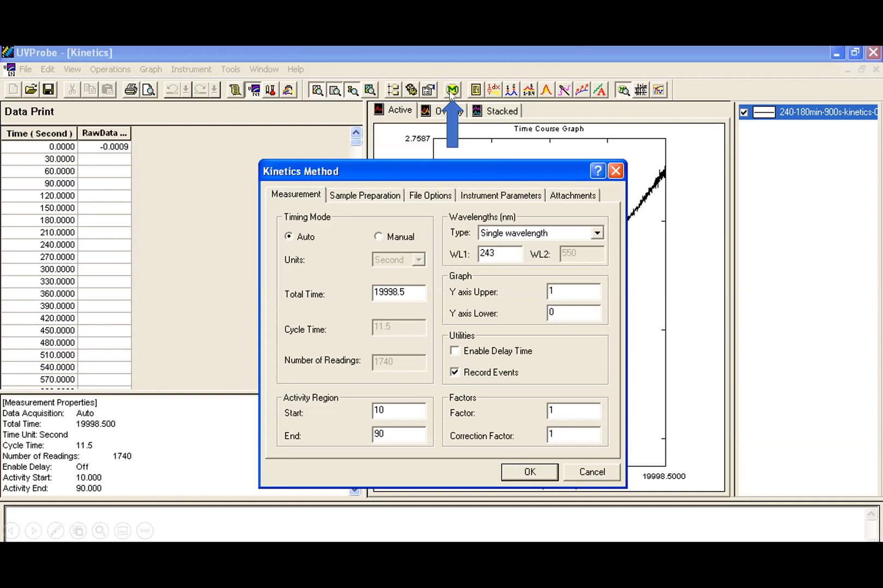
pyautogui.moveTo(584, 149)
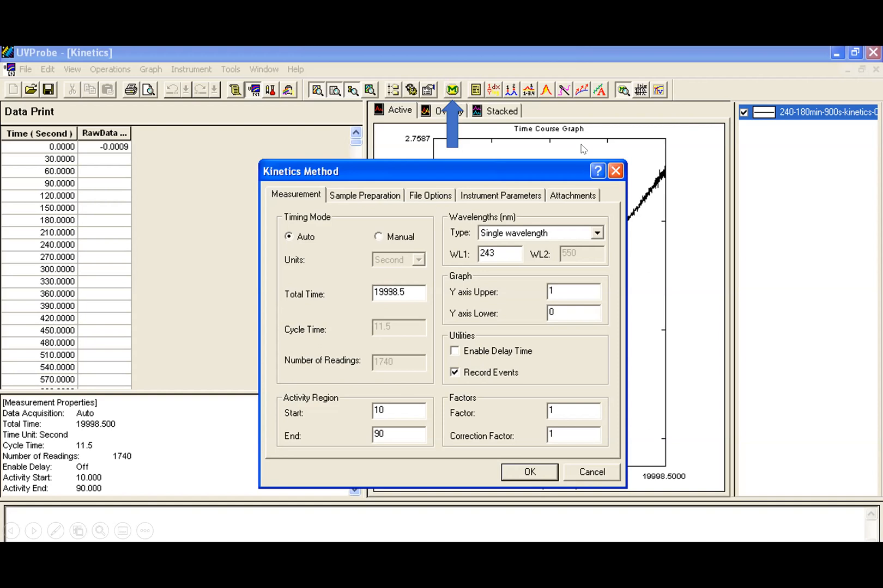
# Confirm the Kinetics Method settings and show the absorbance time course rising to about 2.4
pyautogui.click(528, 472)
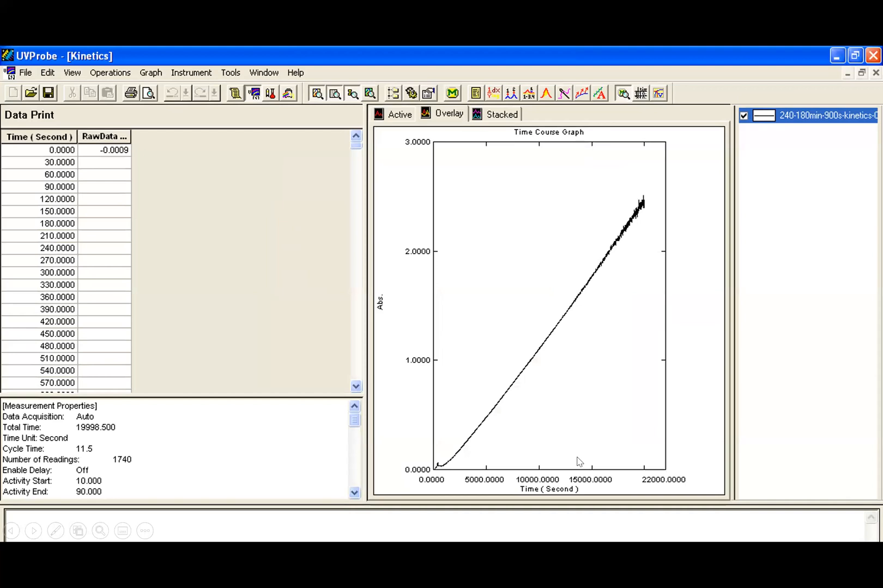
pyautogui.moveTo(495, 409)
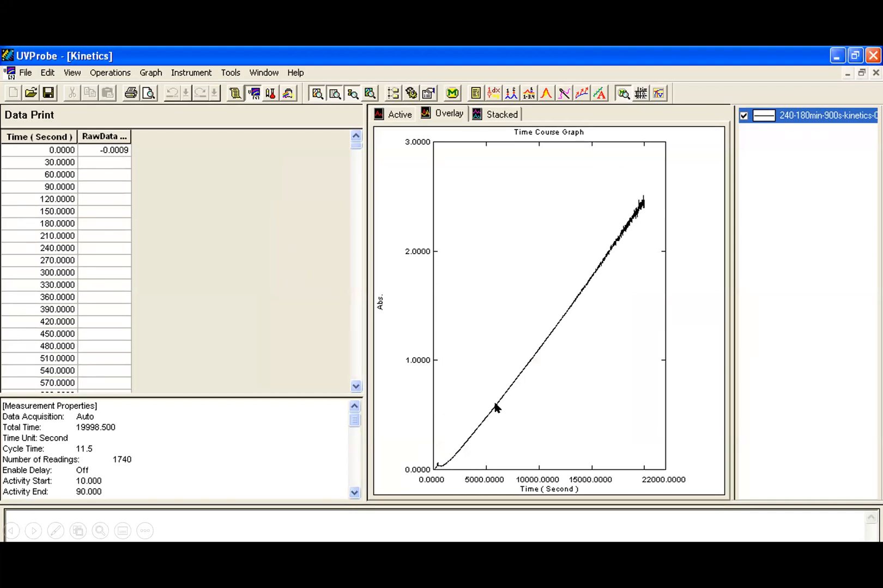
pyautogui.moveTo(601, 466)
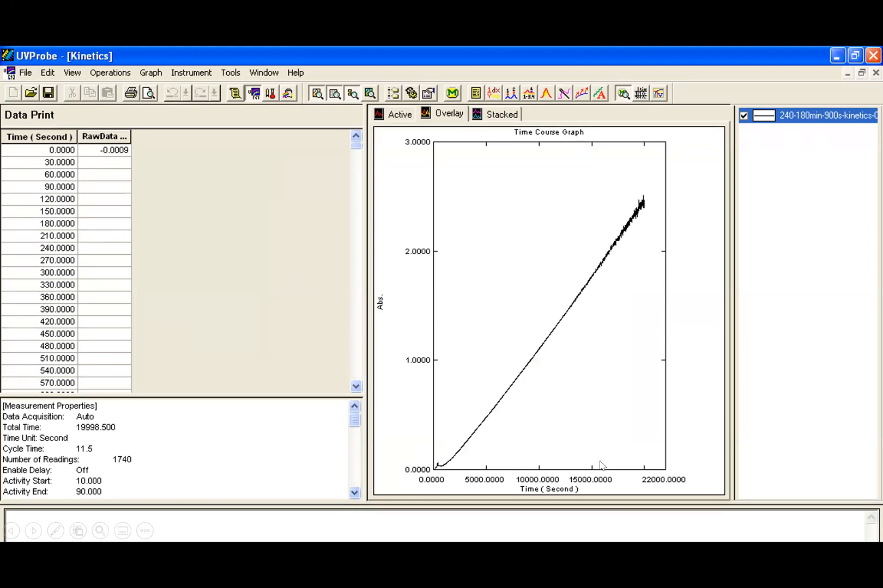
pyautogui.moveTo(743, 418)
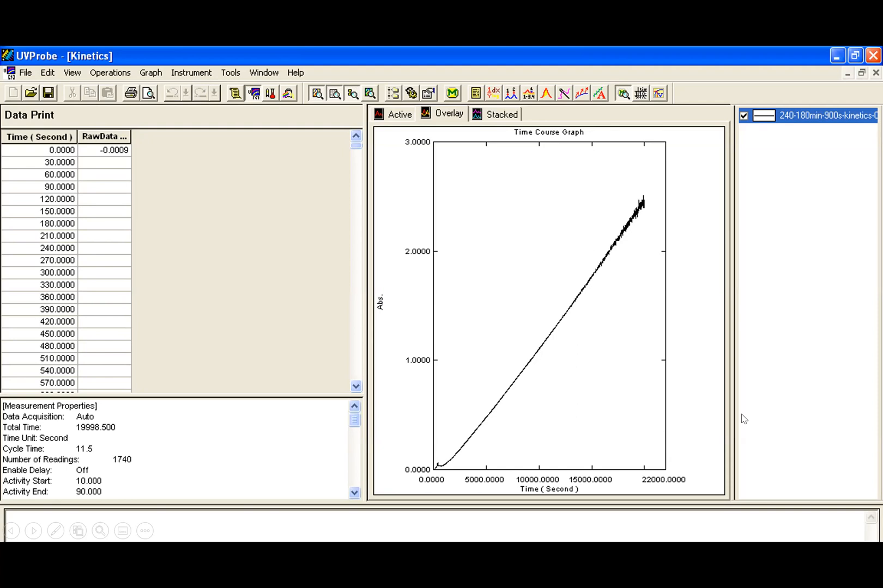
pyautogui.moveTo(424, 258)
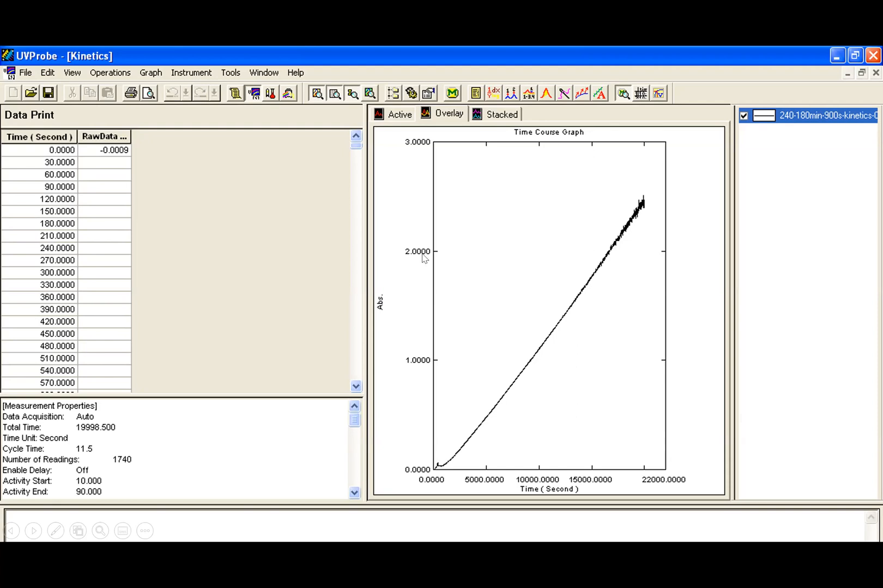
pyautogui.moveTo(474, 266)
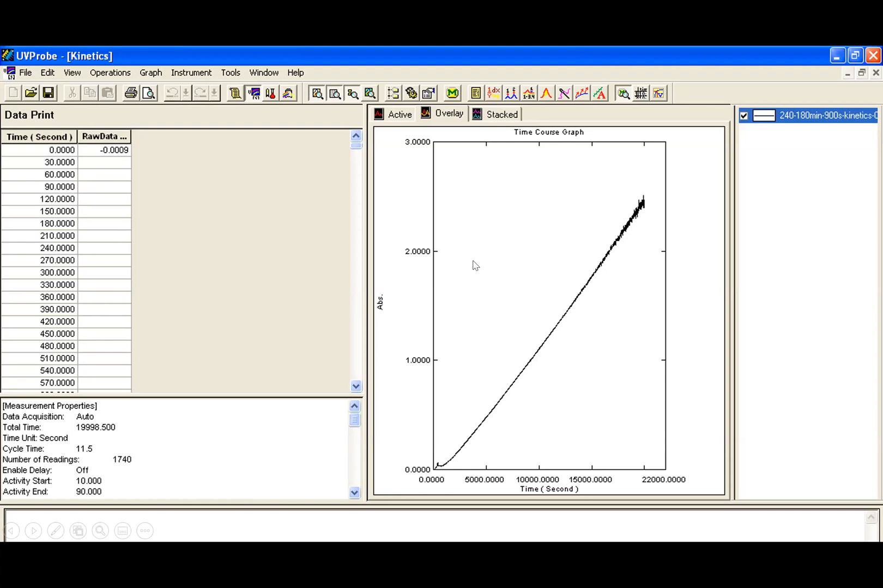
pyautogui.moveTo(97, 240)
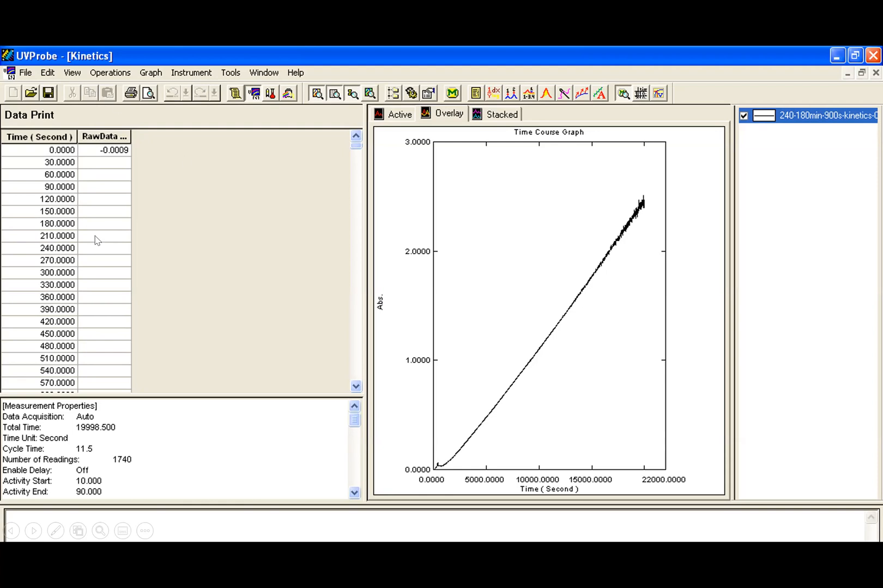
pyautogui.moveTo(471, 100)
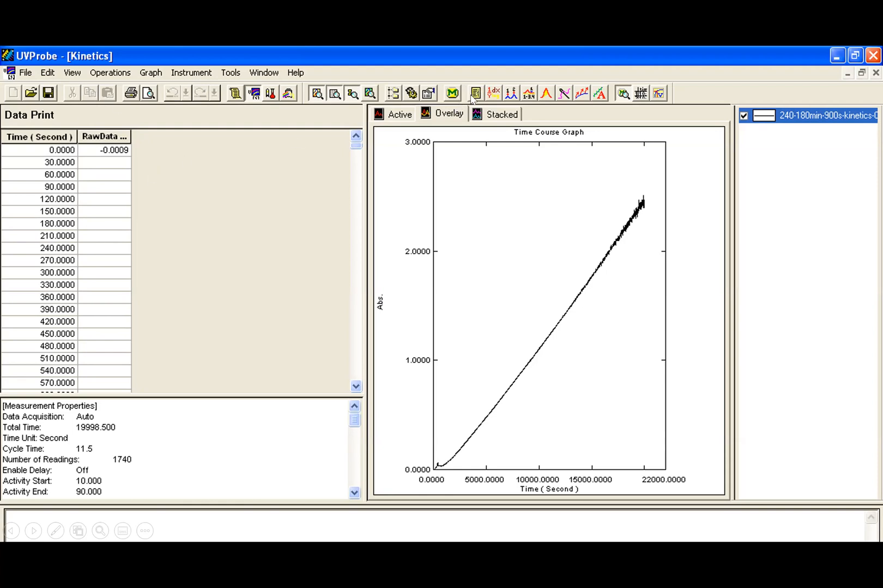